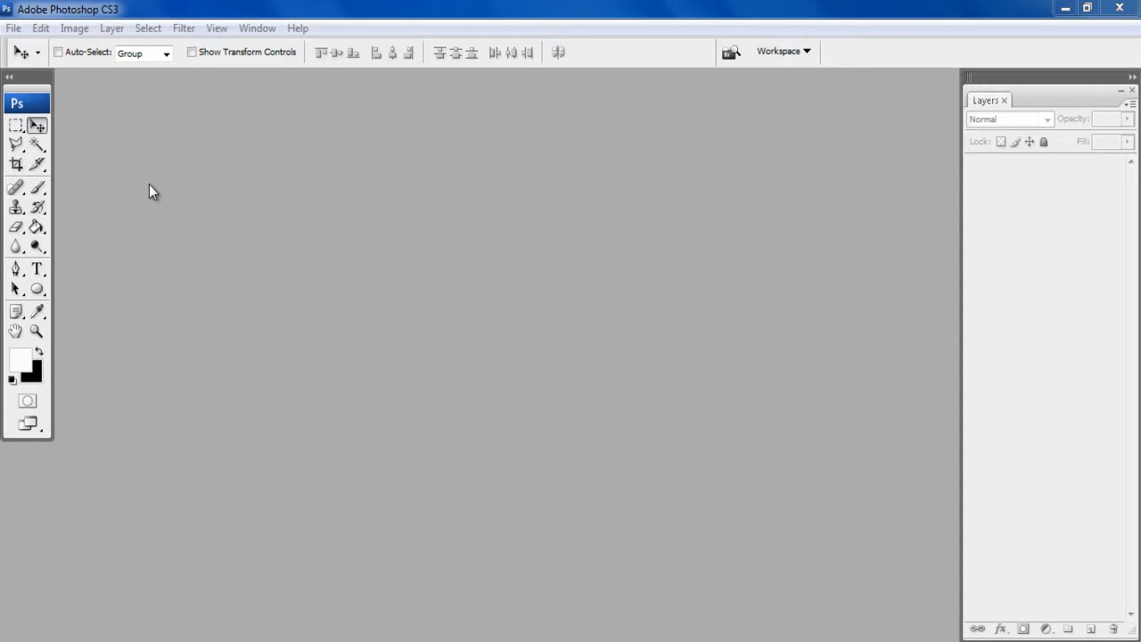
mouse_move(92, 96)
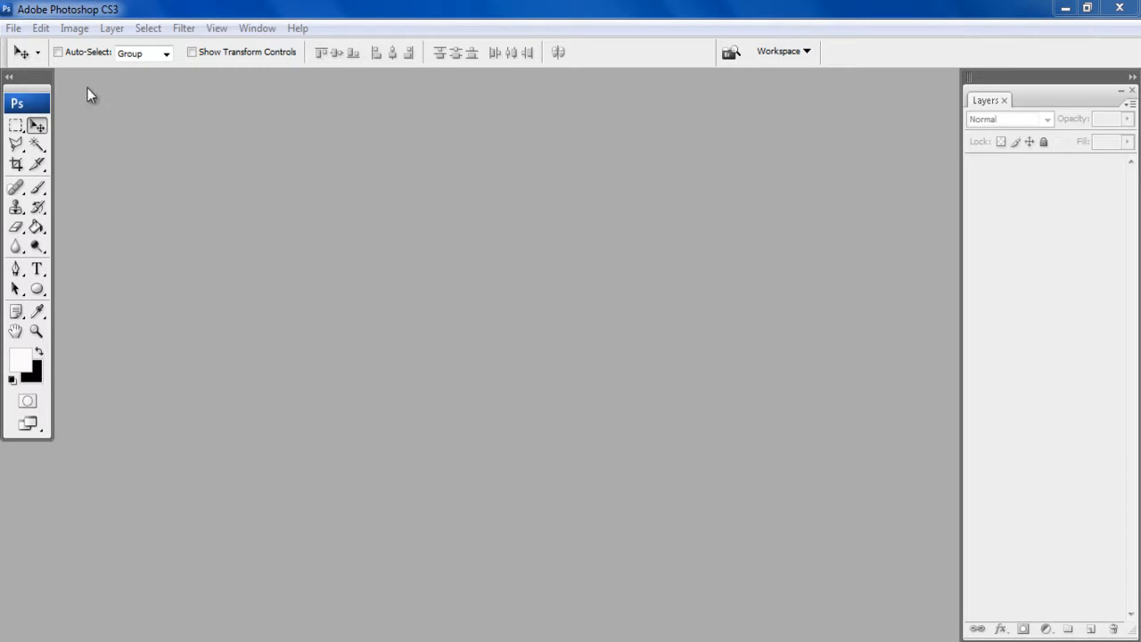
Step: Open the portrait Image.jpg from the Desktop as the background layer
click(14, 28)
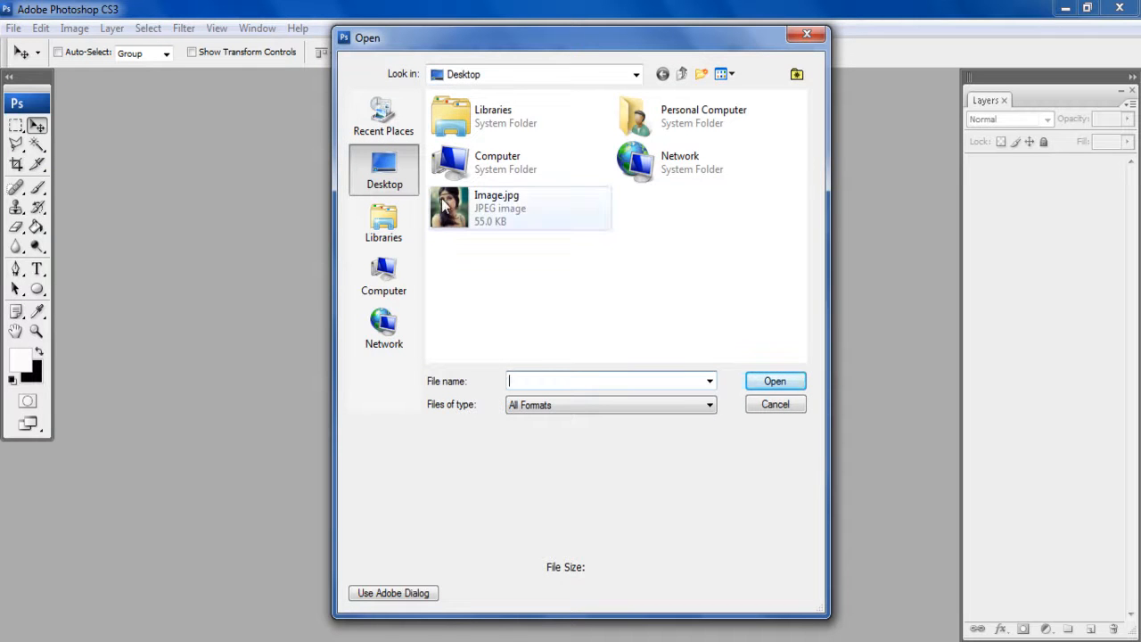
click(774, 382)
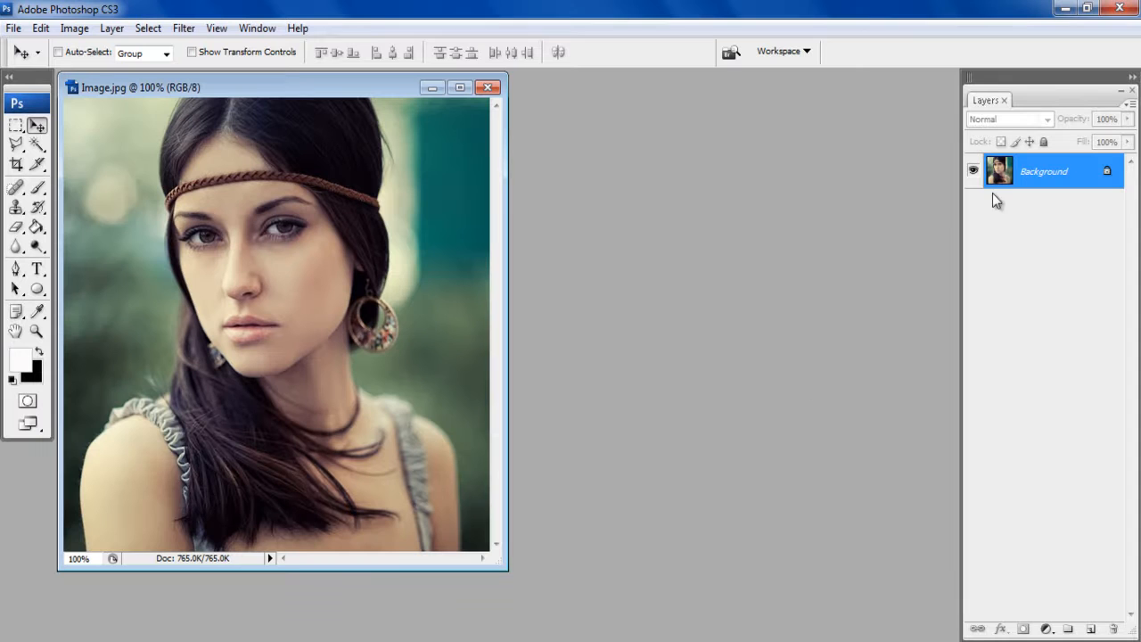
Step: Duplicate the Background layer as 'Desaturated' and desaturate it to black and white
right_click(1042, 171)
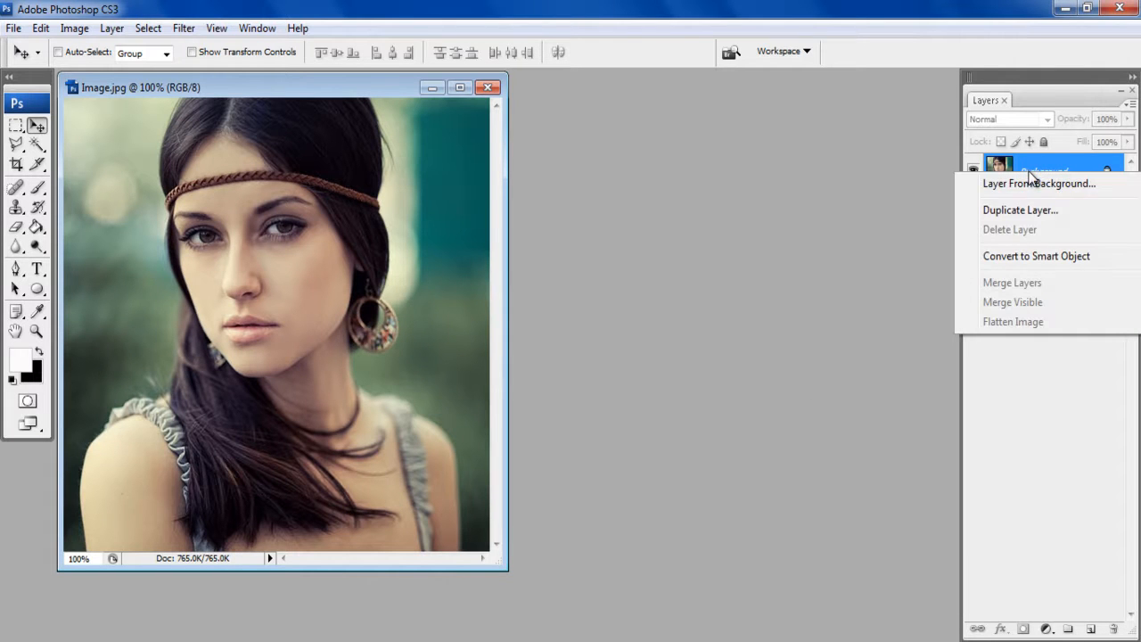
click(1019, 211)
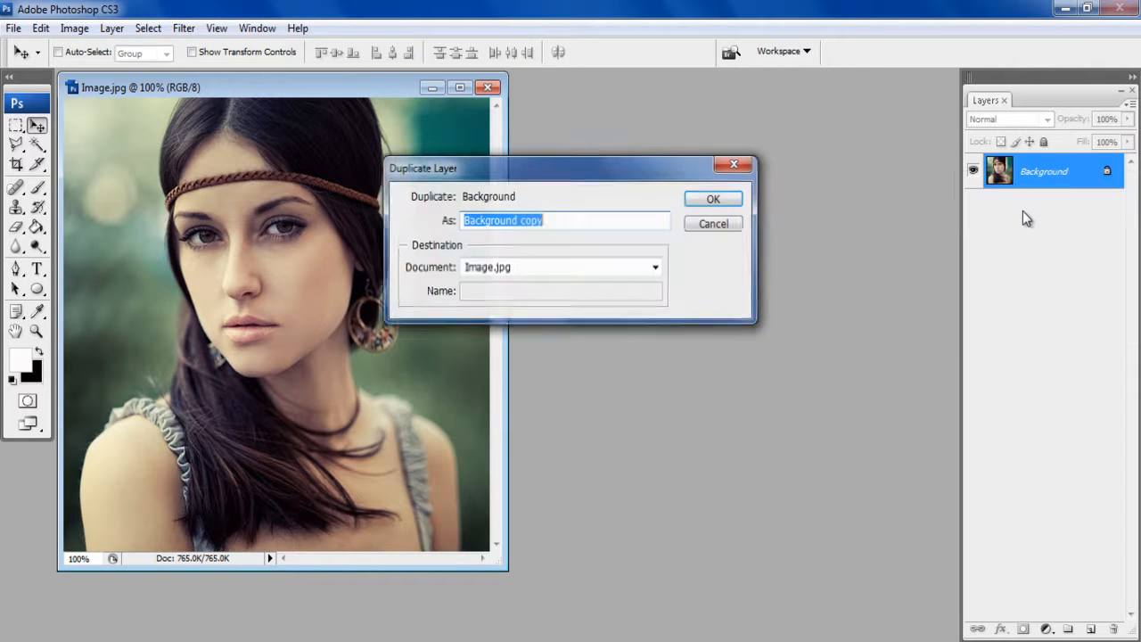
text(Desaturated)
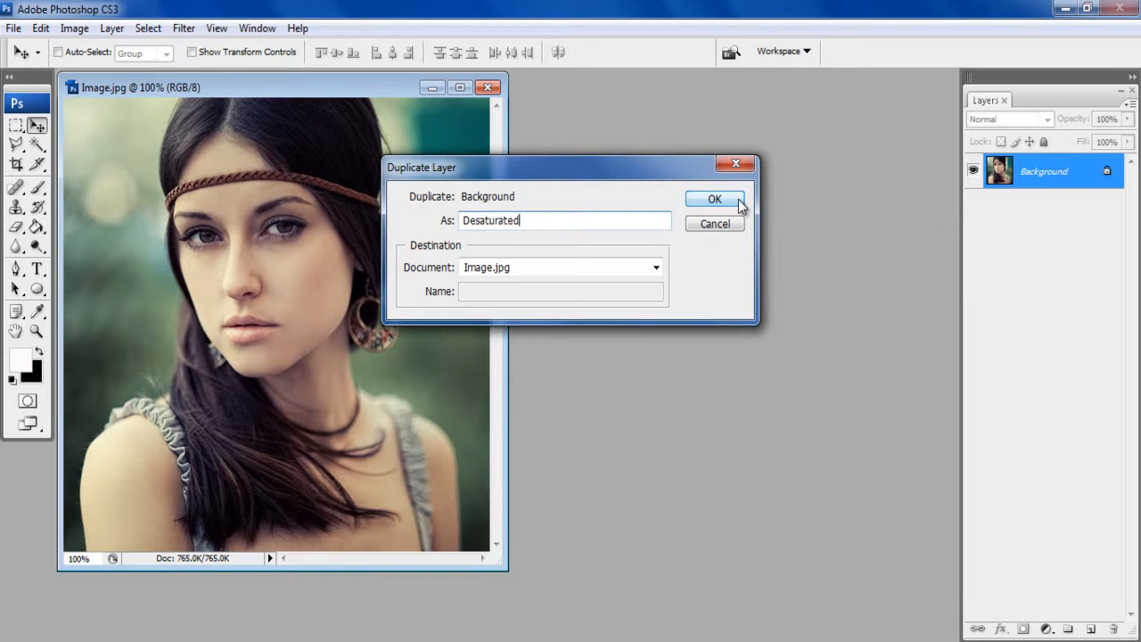
click(712, 199)
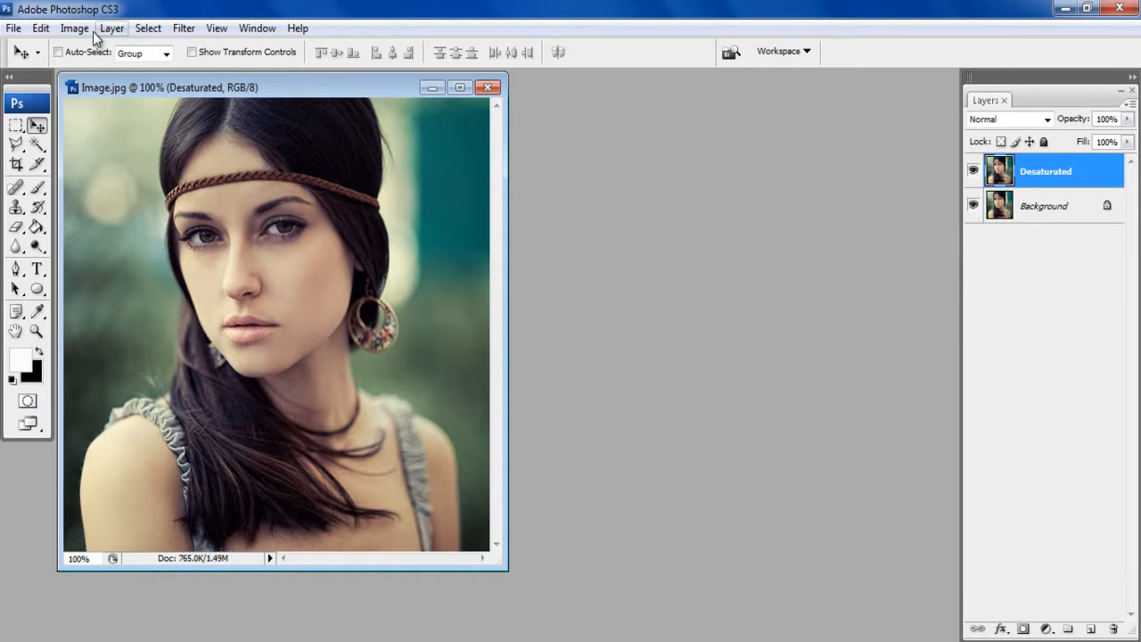
click(75, 29)
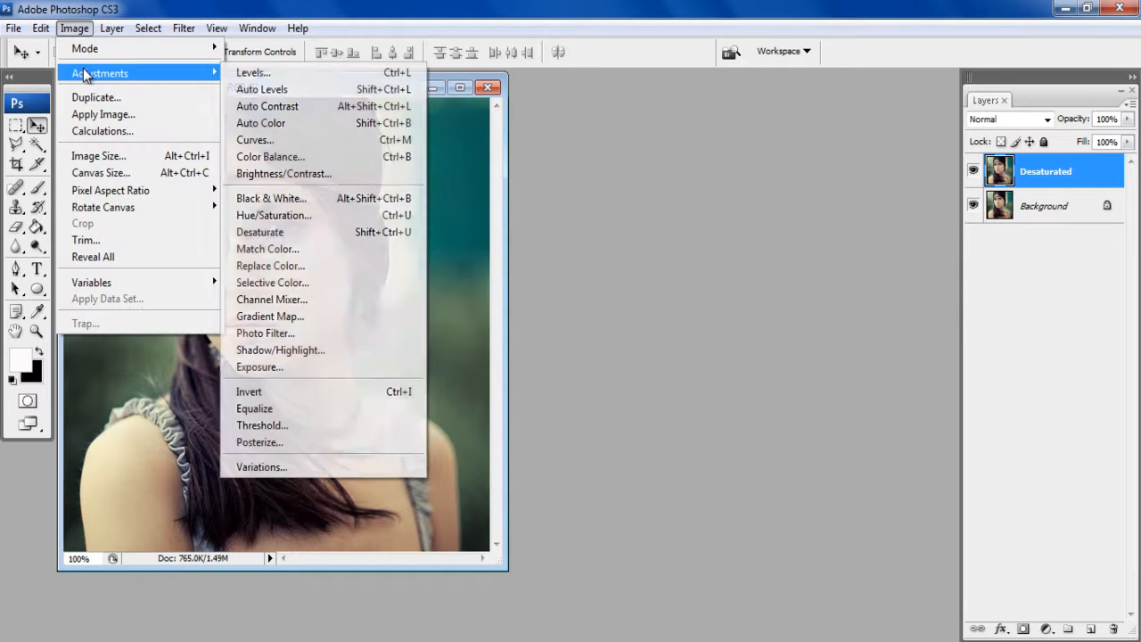
mouse_move(318, 89)
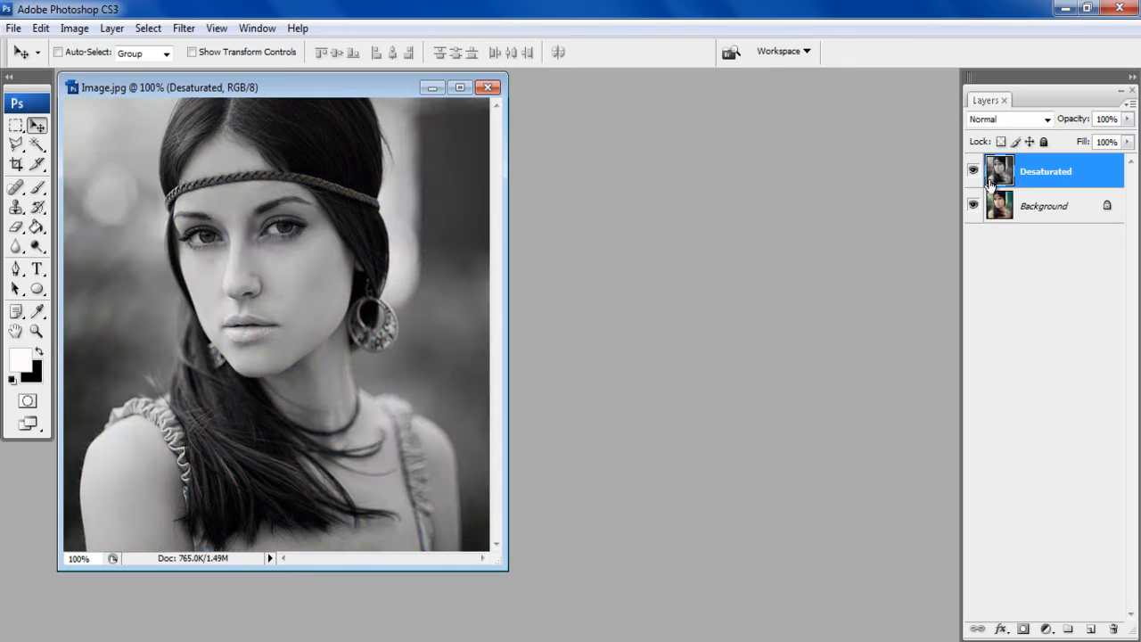
Step: Duplicate the Desaturated layer as 'Inverted' and invert its tones
right_click(1042, 171)
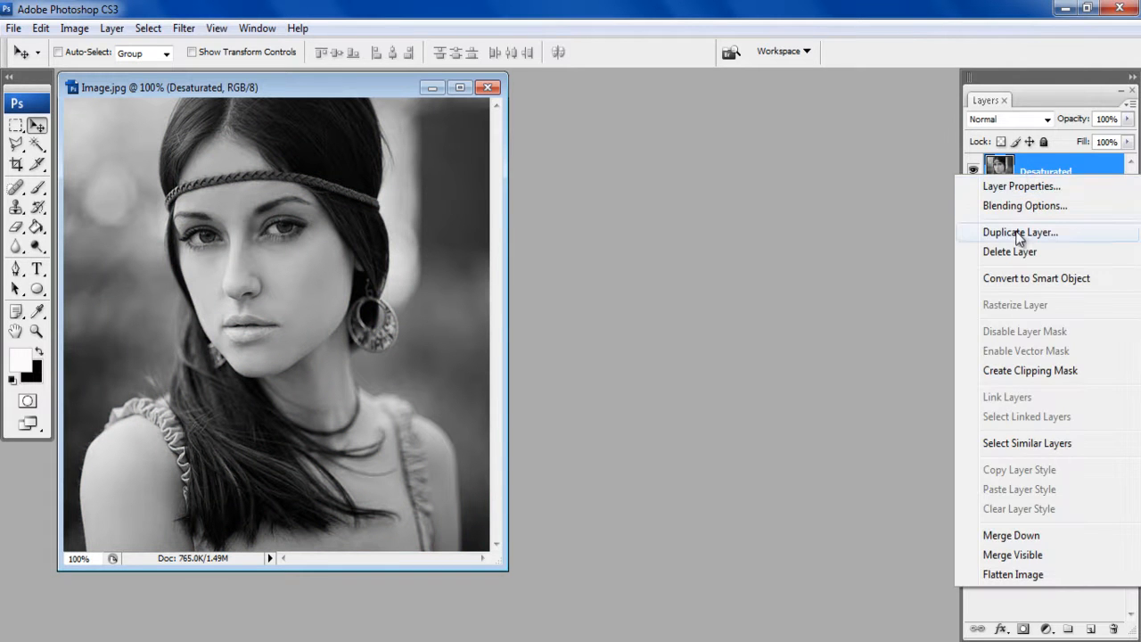
click(1019, 231)
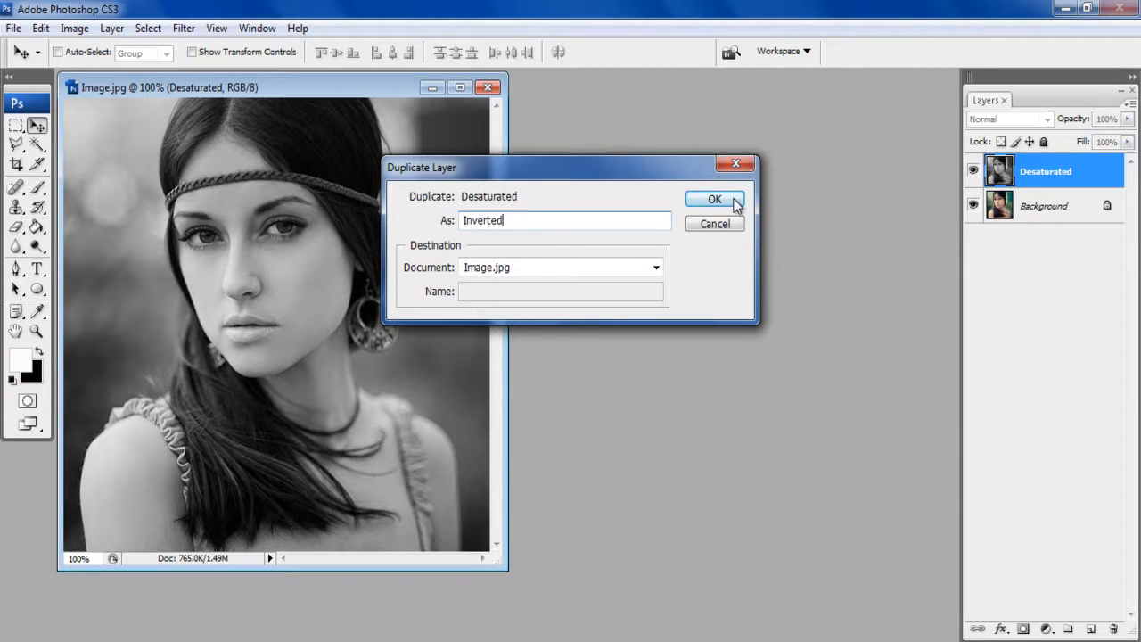
click(713, 199)
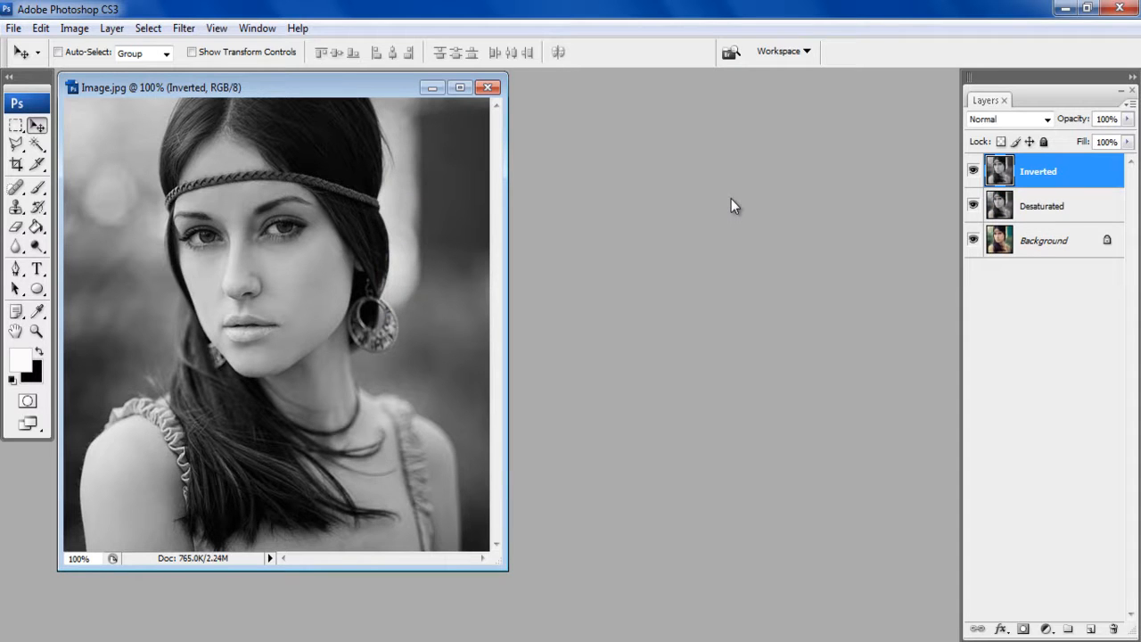
click(75, 29)
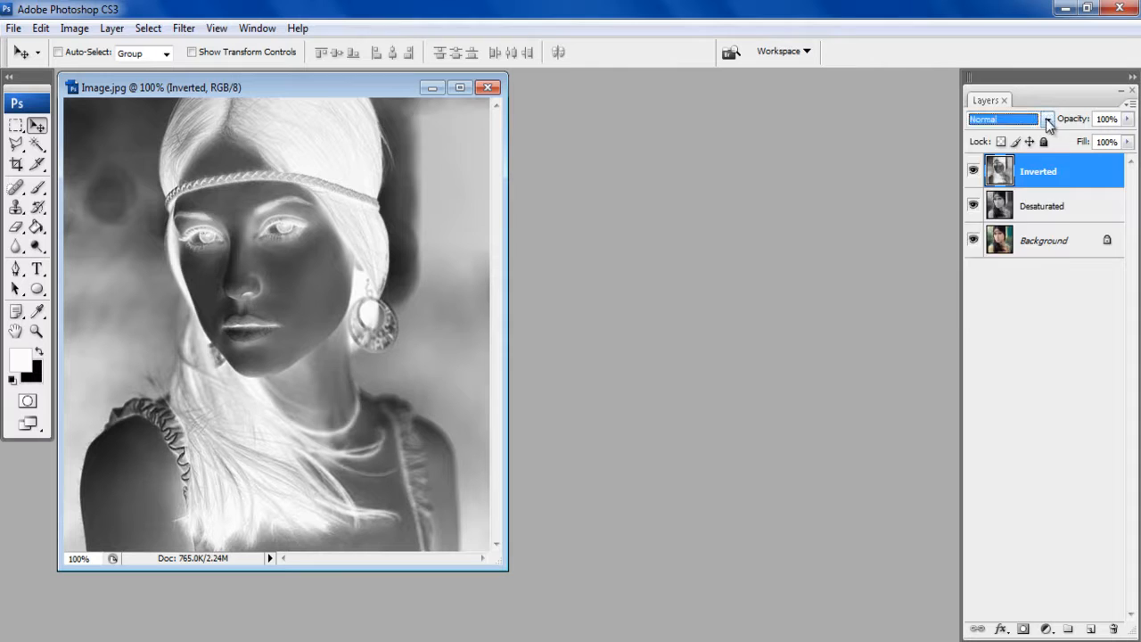
Step: Set the Inverted layer's blend mode to Color Dodge so the canvas turns nearly white
click(1048, 118)
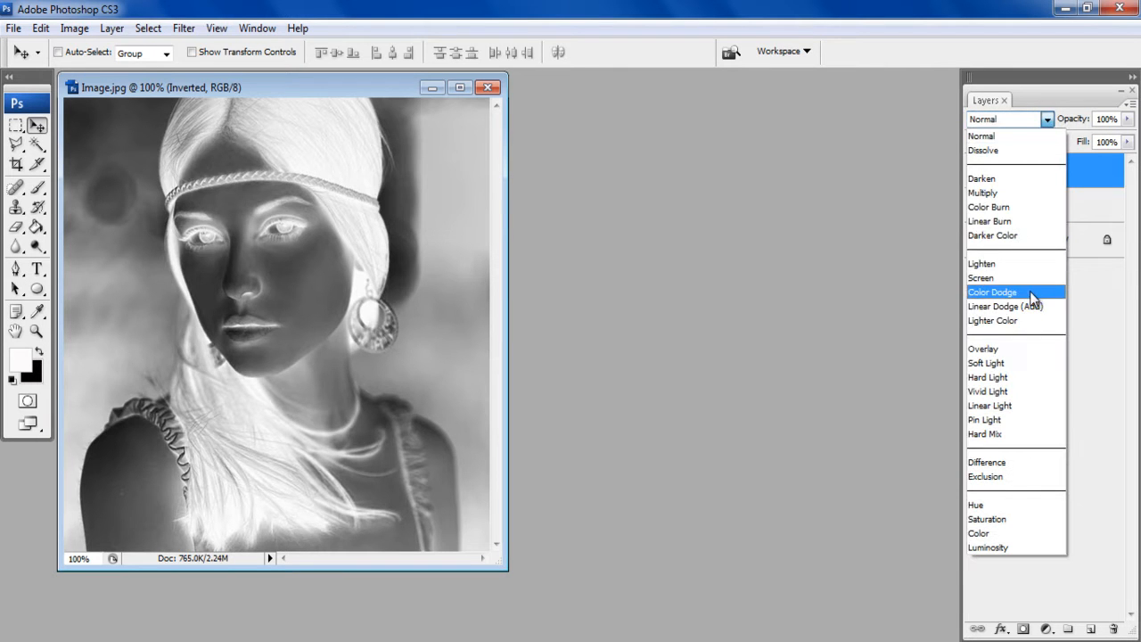
click(991, 292)
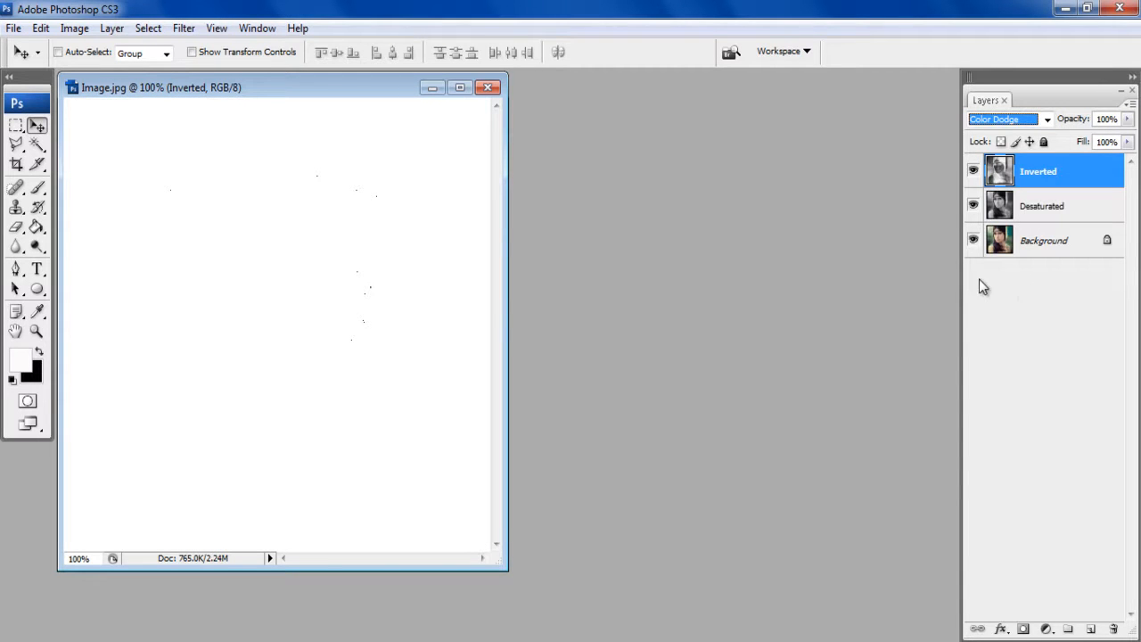
Step: Apply a 55 pixel Gaussian Blur to the Inverted layer, revealing pencil-sketch lines
click(184, 29)
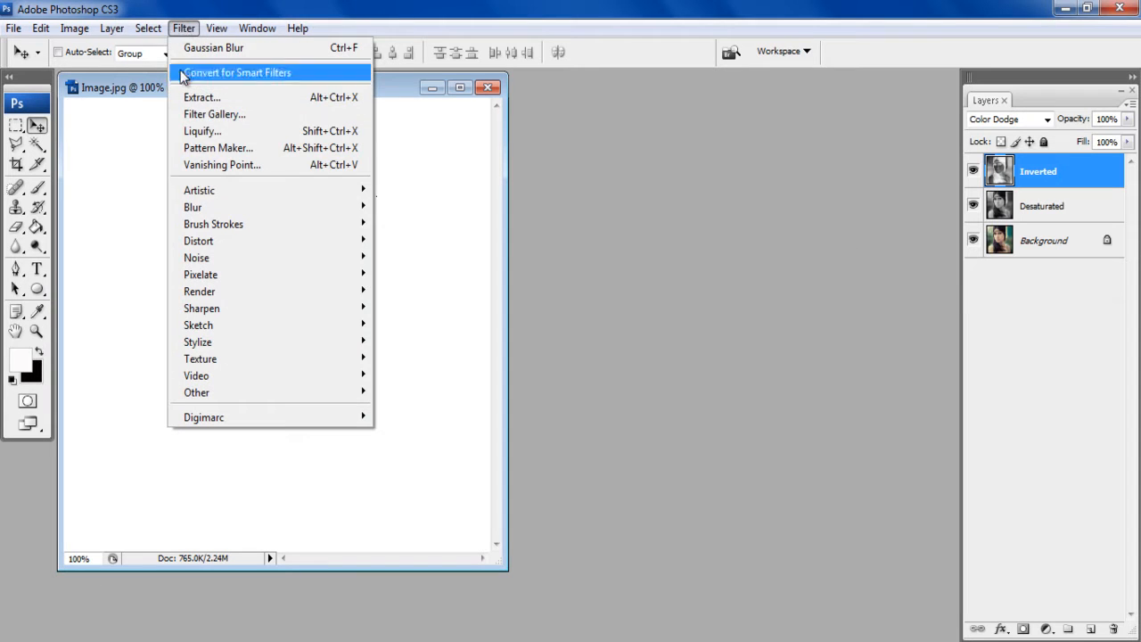
mouse_move(193, 207)
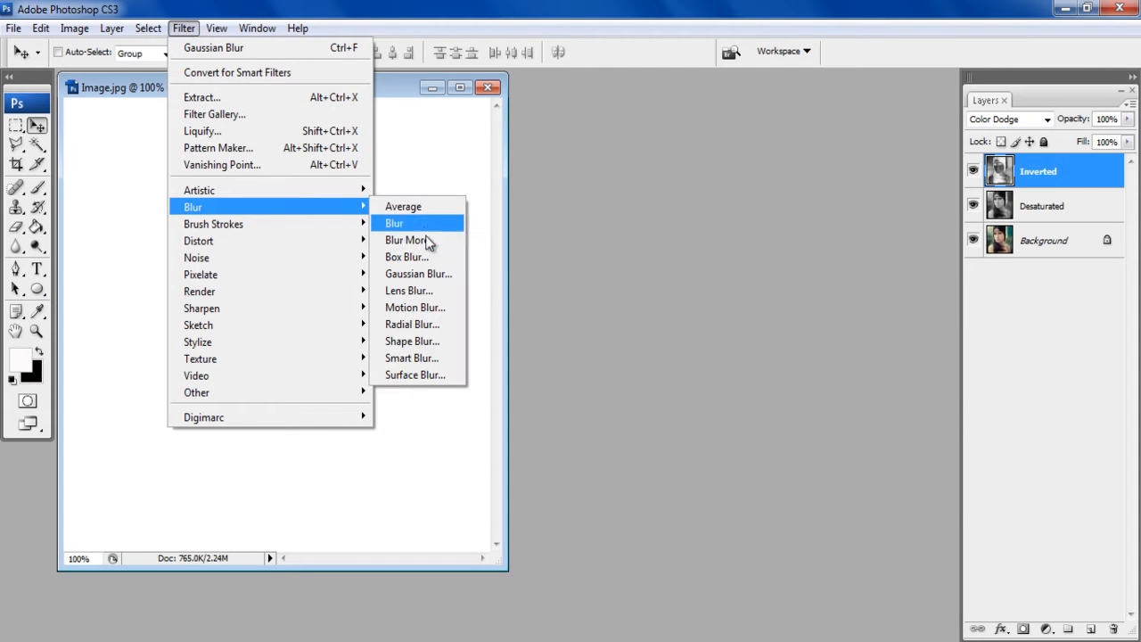
click(417, 275)
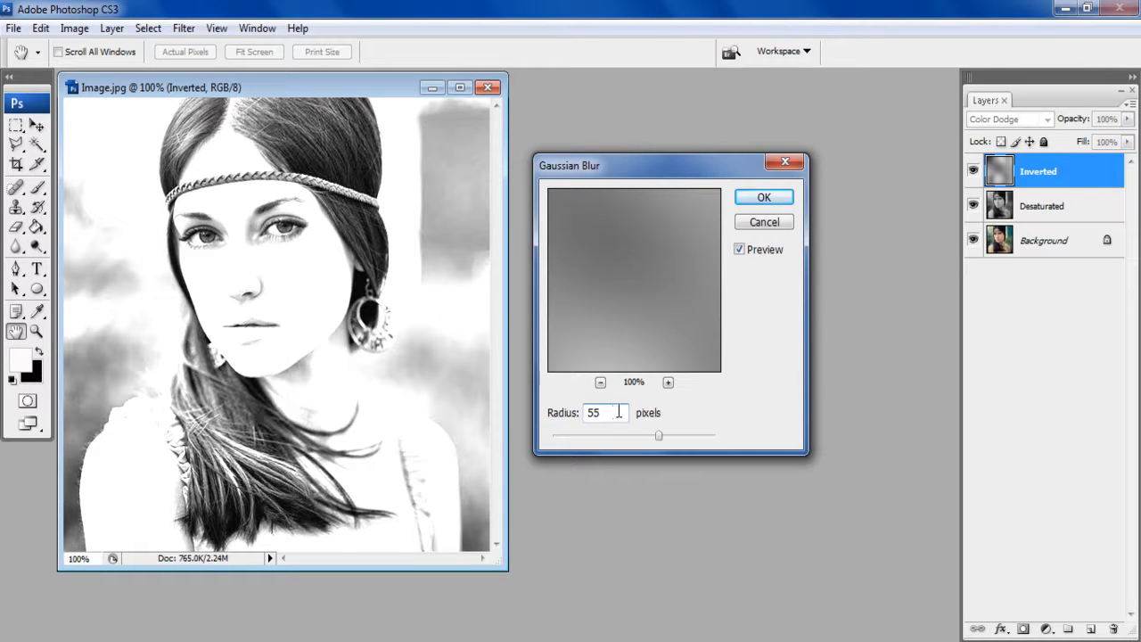
click(763, 196)
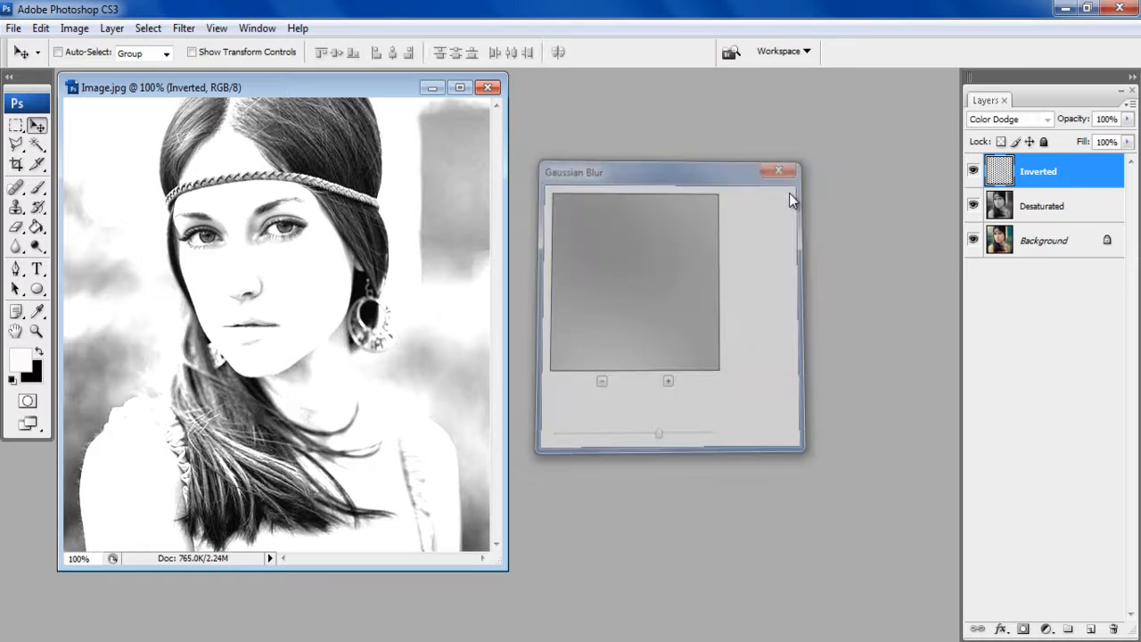
click(777, 171)
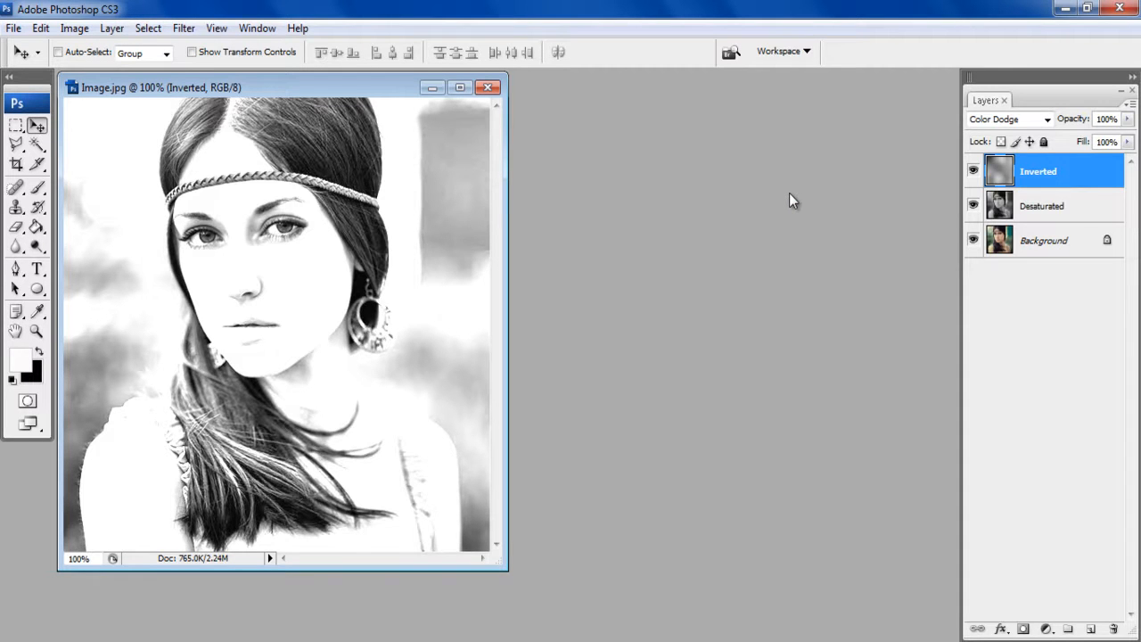
Step: Stamp visible layers into a 'Sketch' layer and add an empty 'White background' layer
key(ctrl+shift+alt+e)
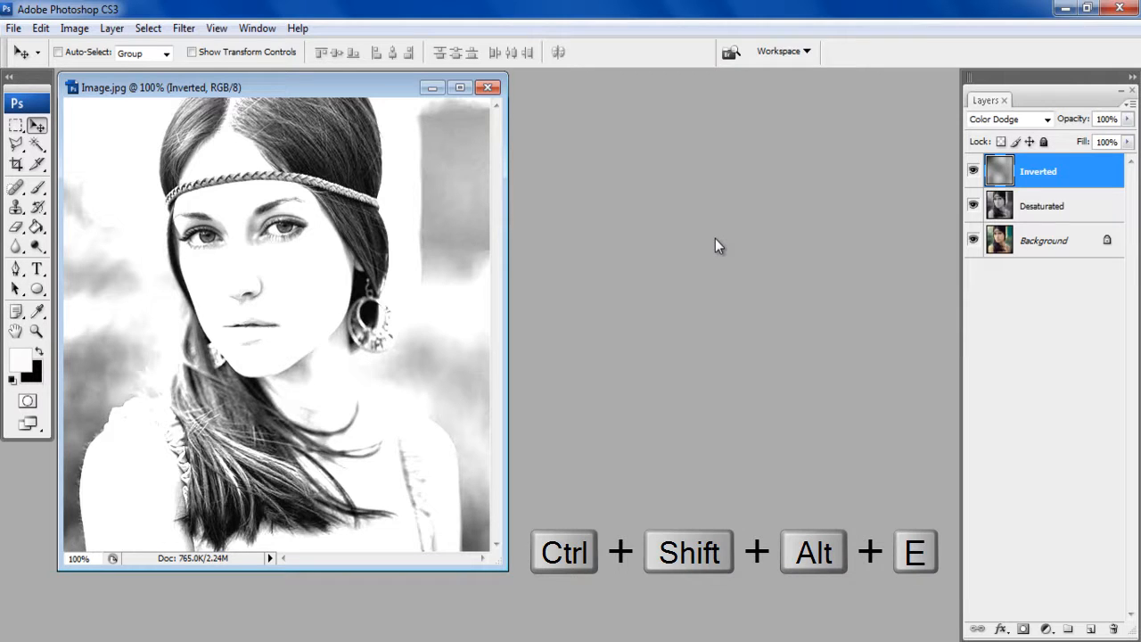
key(ctrl+shift+alt+e)
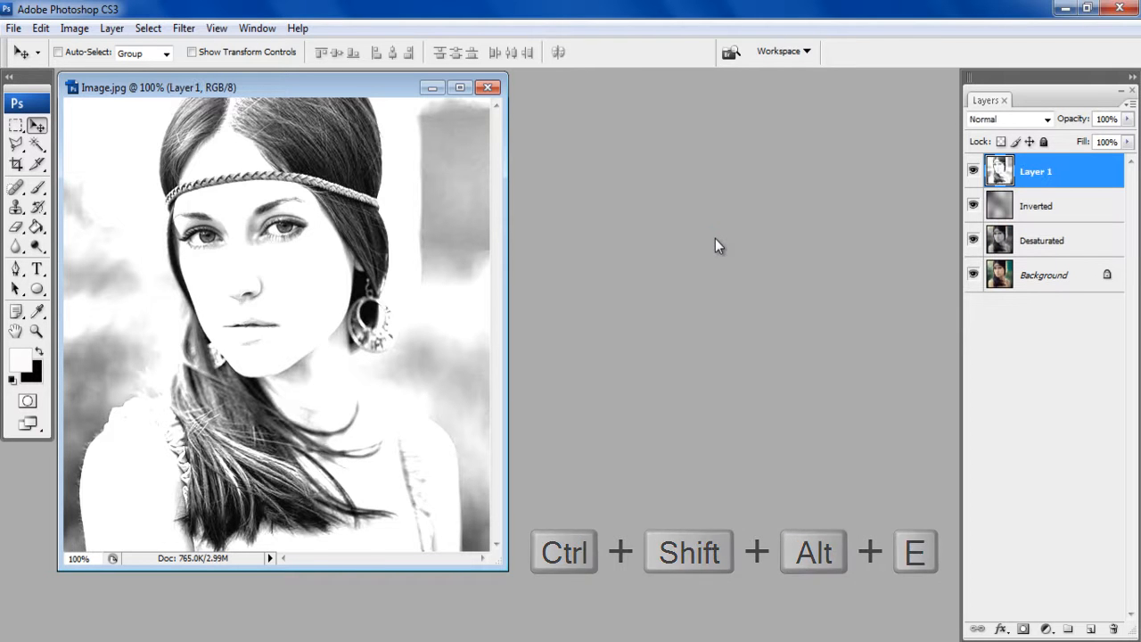
double_click(1033, 171)
text(Sketch)
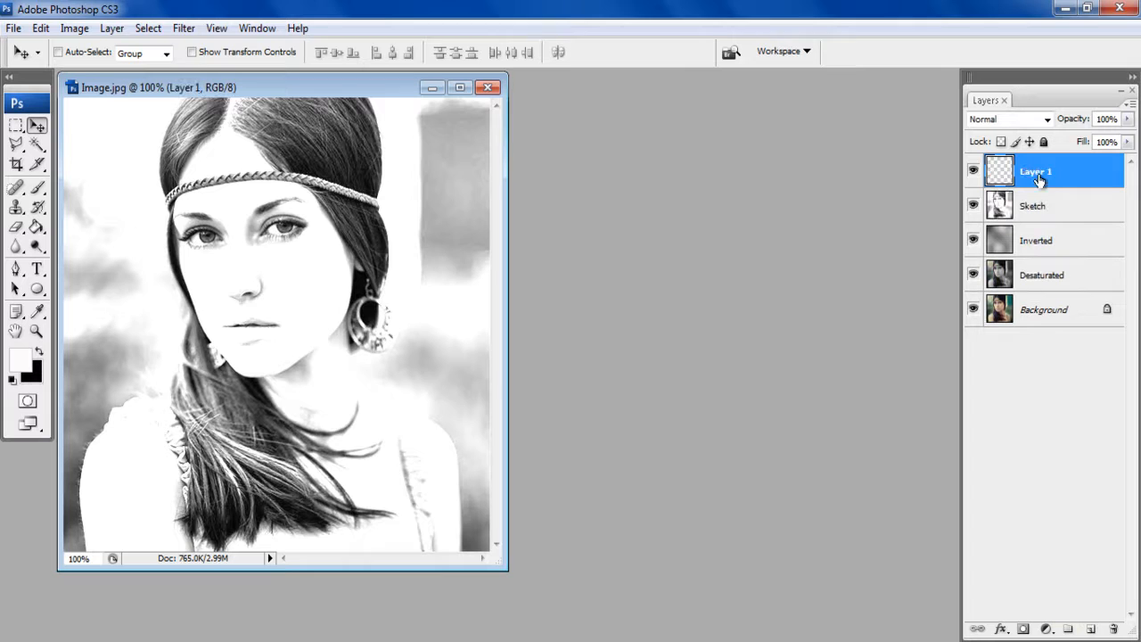
double_click(1036, 171)
text(White background)
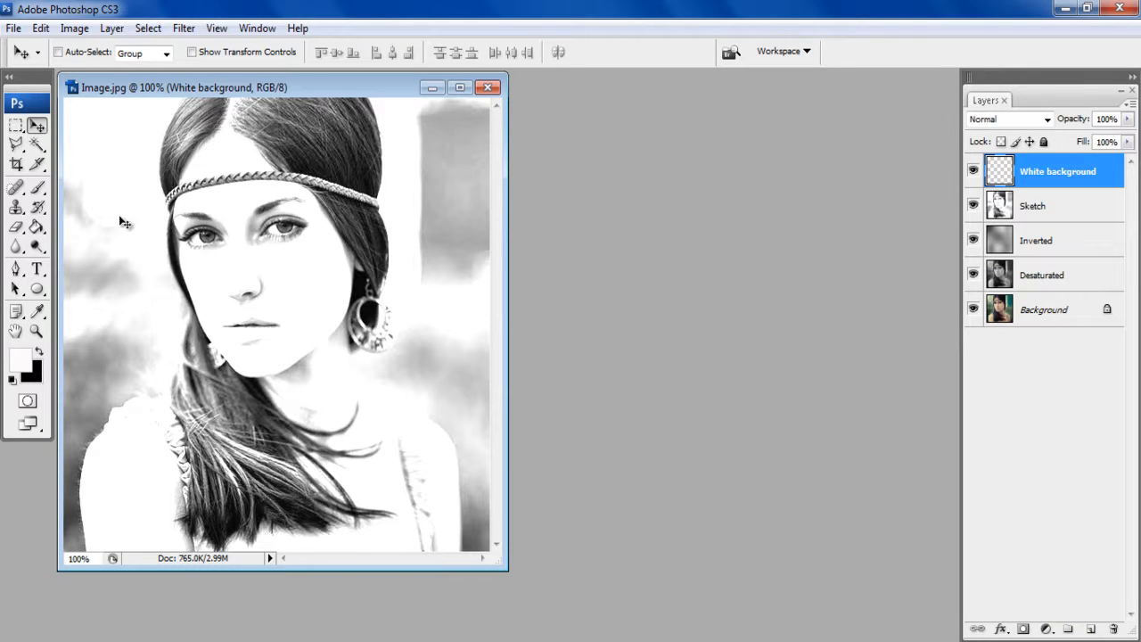
Step: Fill the White background layer with solid white using the Paint Bucket
click(38, 227)
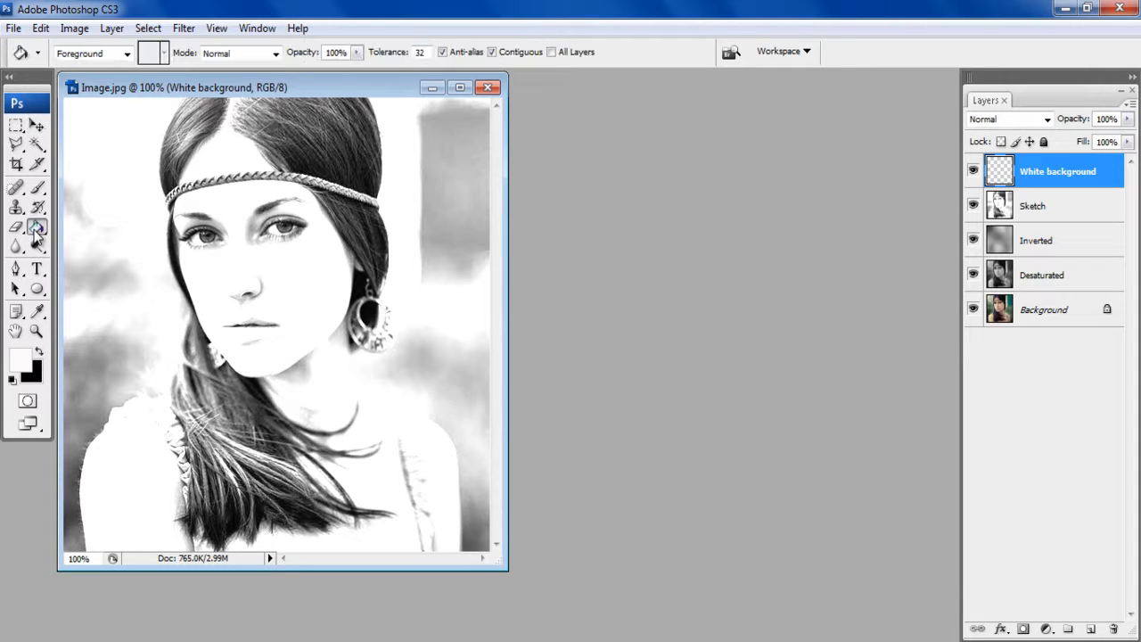
mouse_move(22, 374)
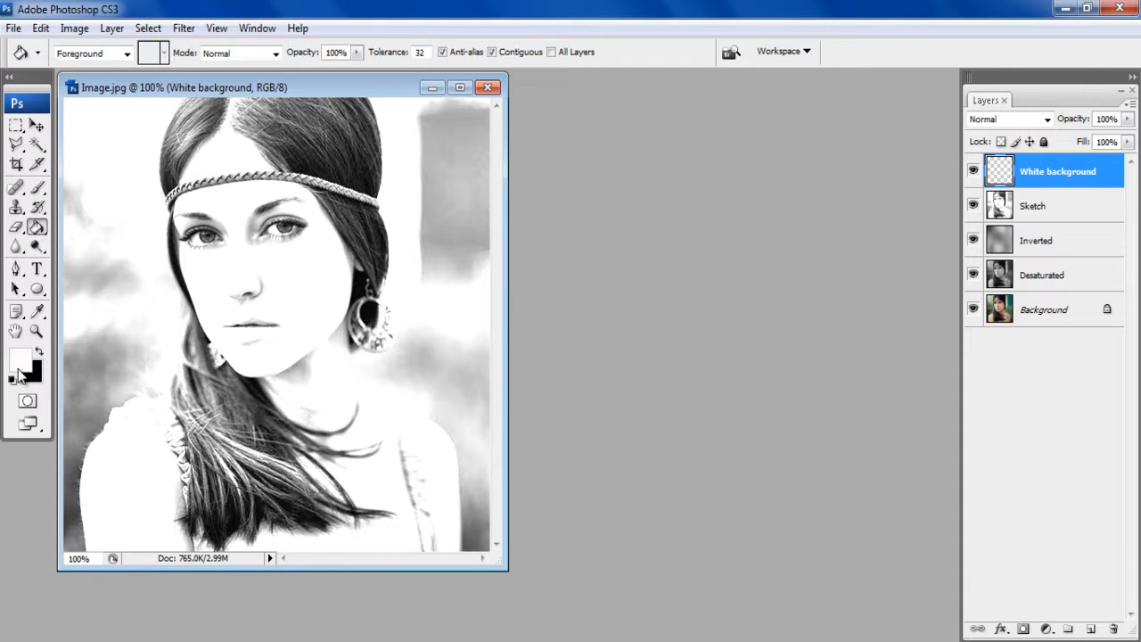
click(25, 366)
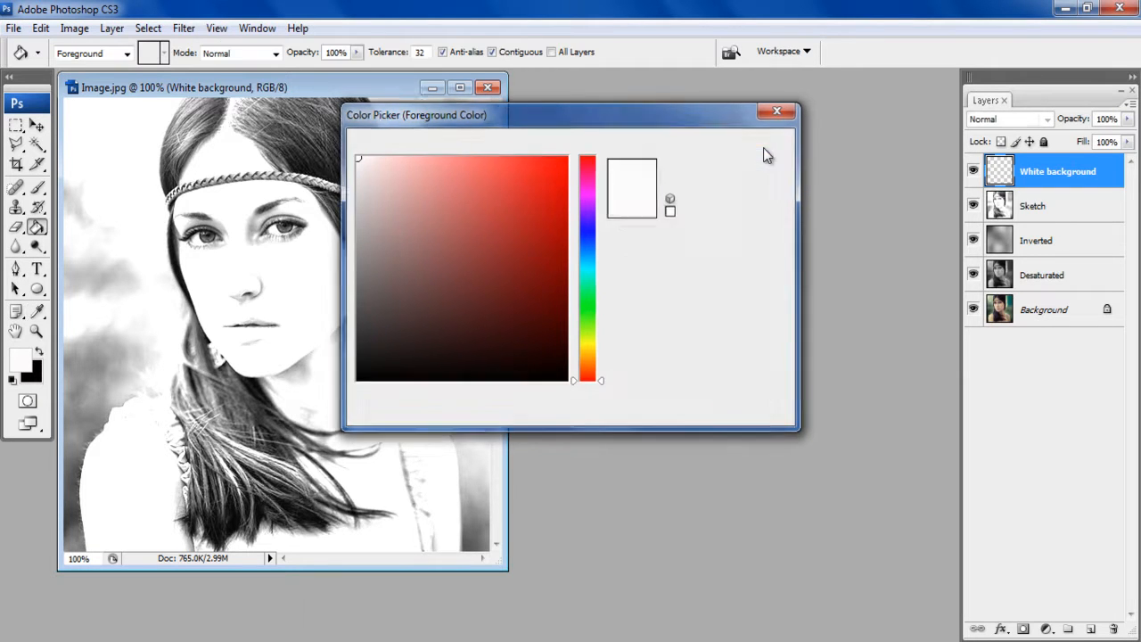
click(777, 111)
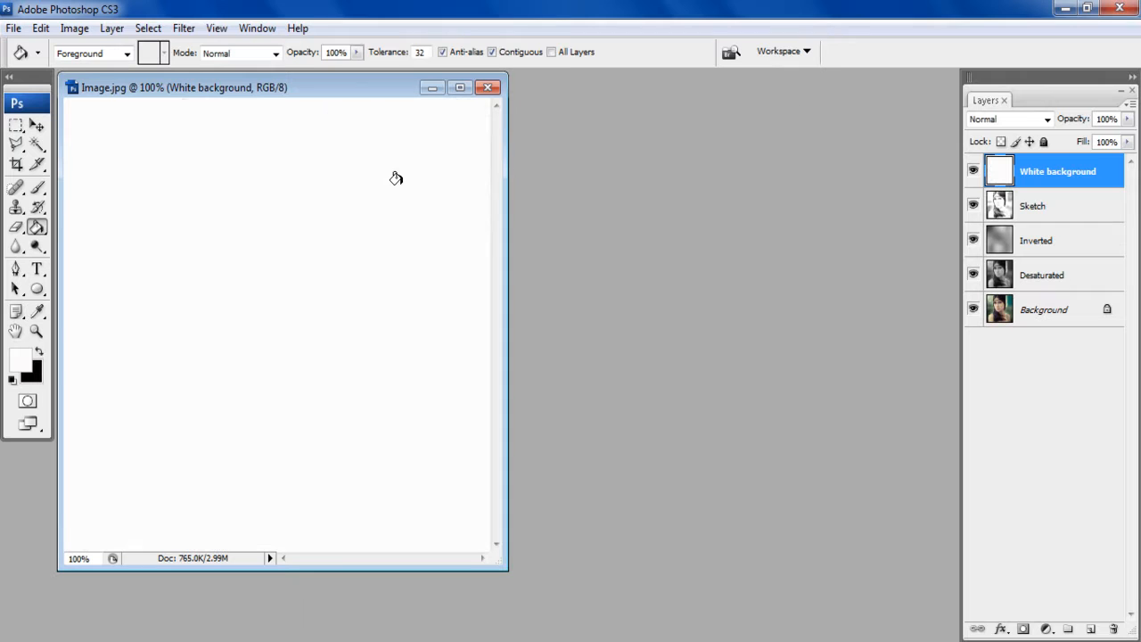
mouse_move(943, 218)
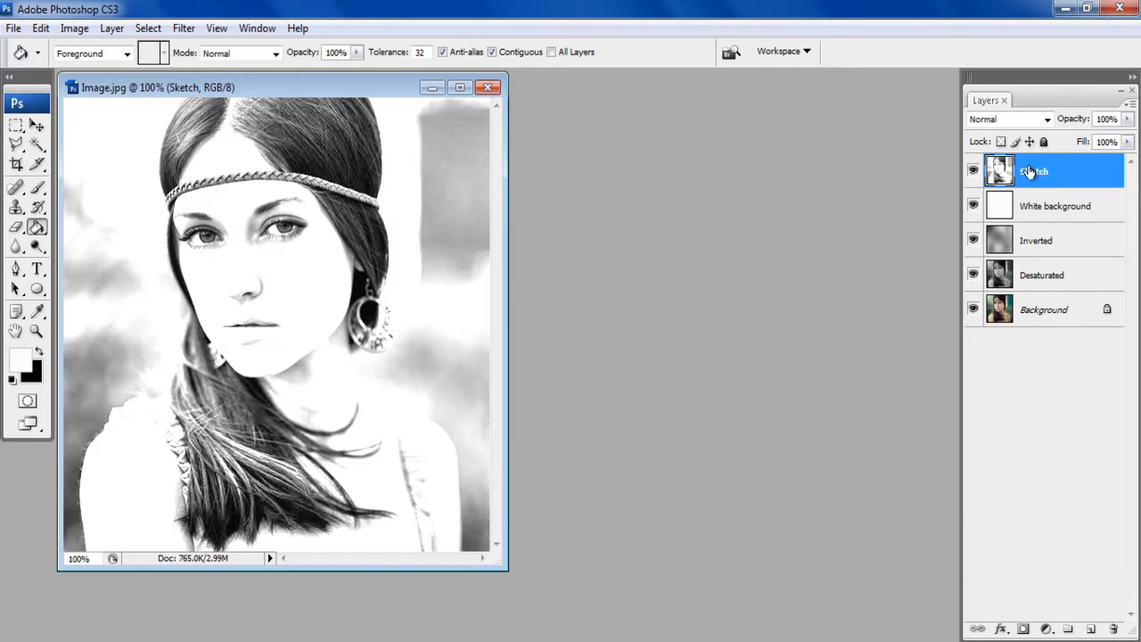
mouse_move(774, 196)
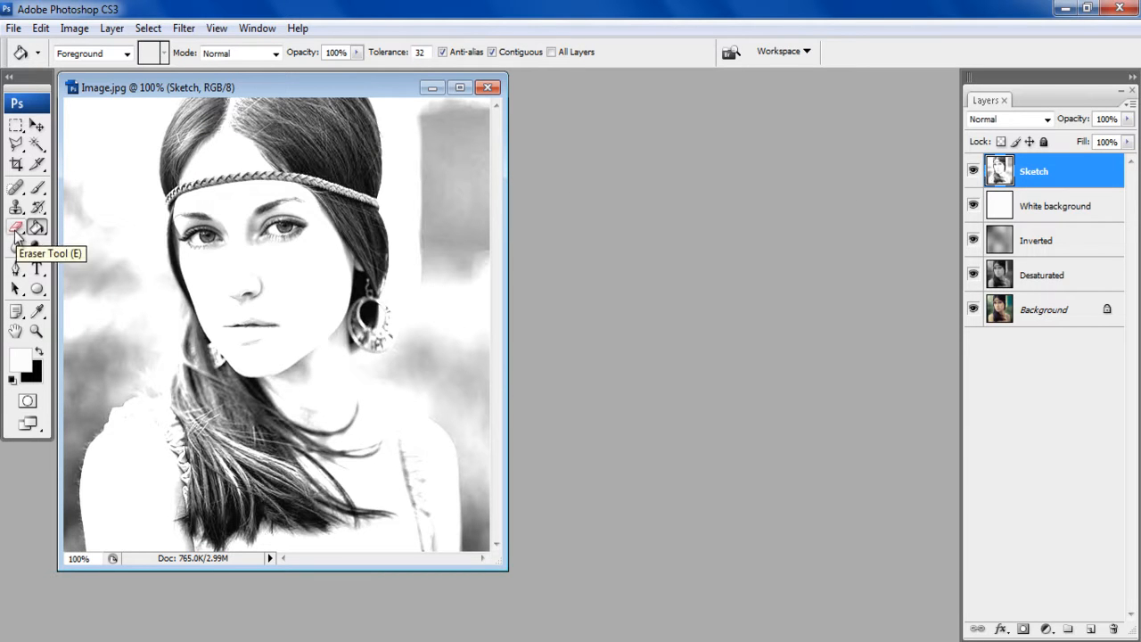
Step: Erase the Sketch layer's right edge with a soft Eraser so it fades to white
click(16, 228)
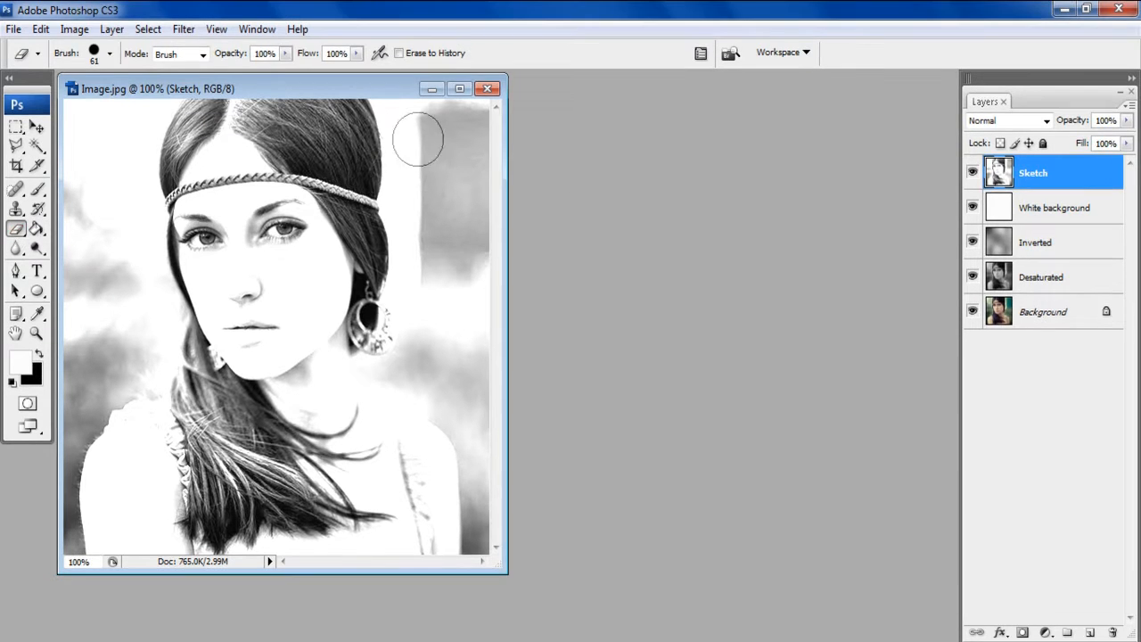
drag(419, 143, 460, 342)
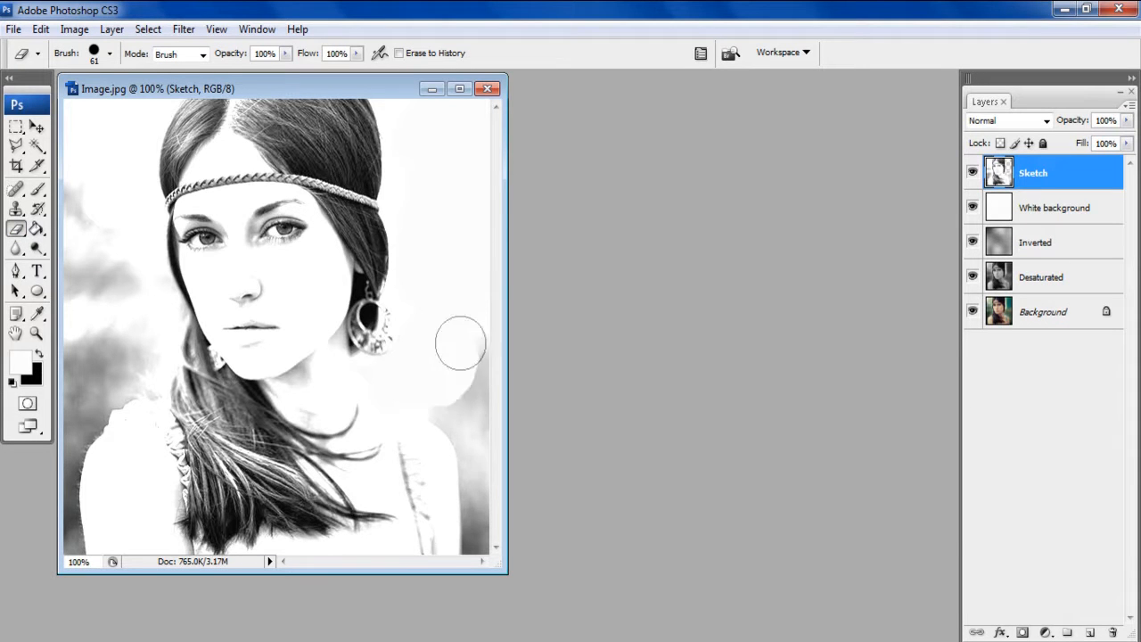